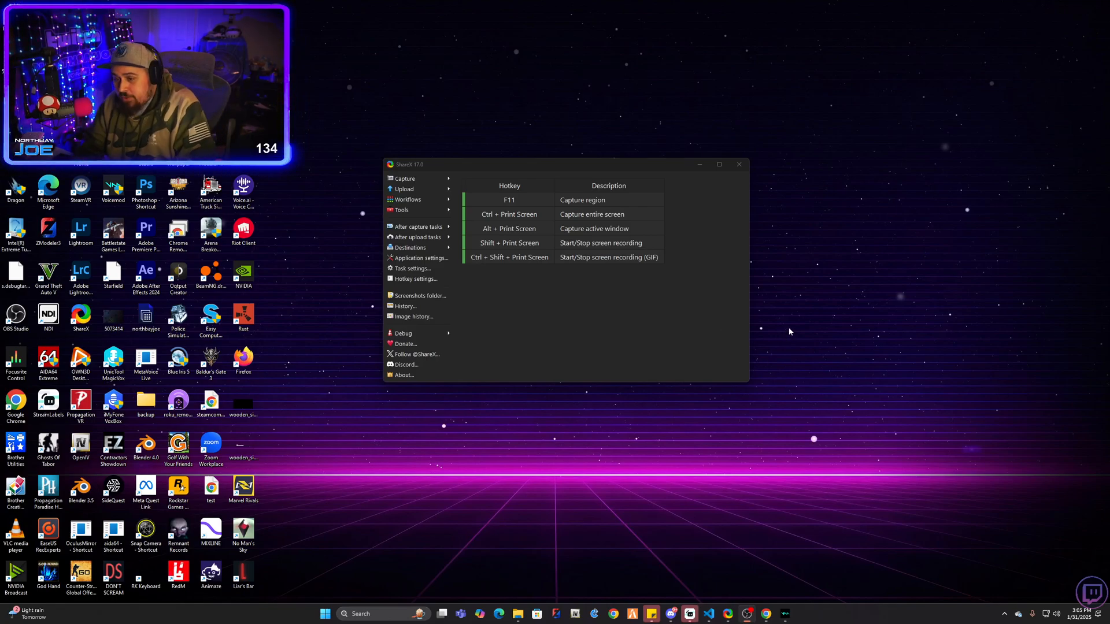
pyautogui.moveTo(710, 320)
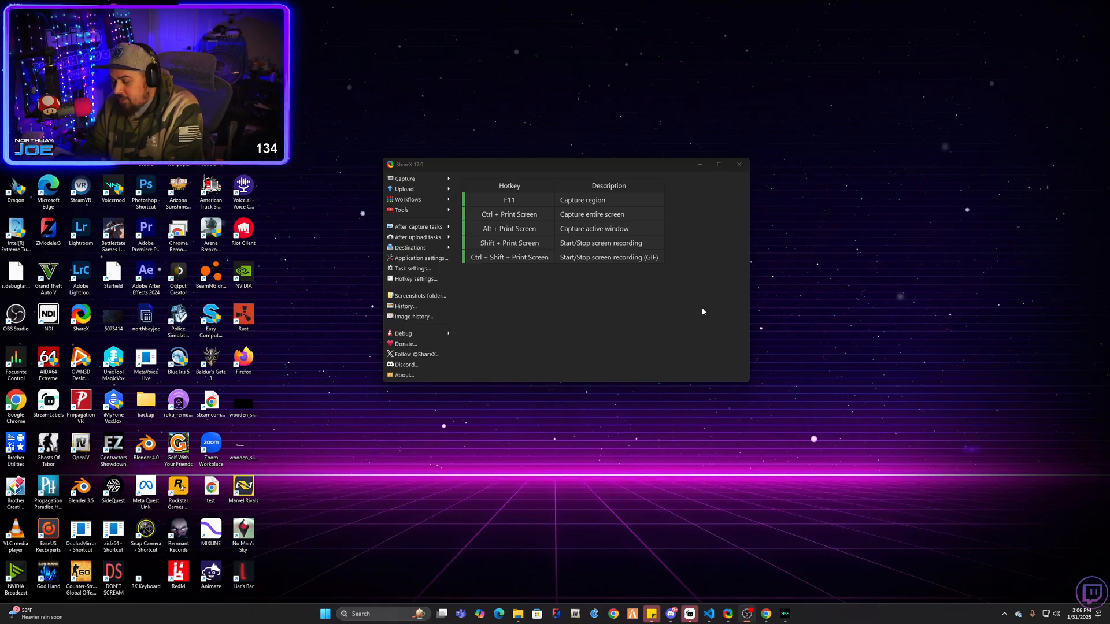
pyautogui.moveTo(668, 320)
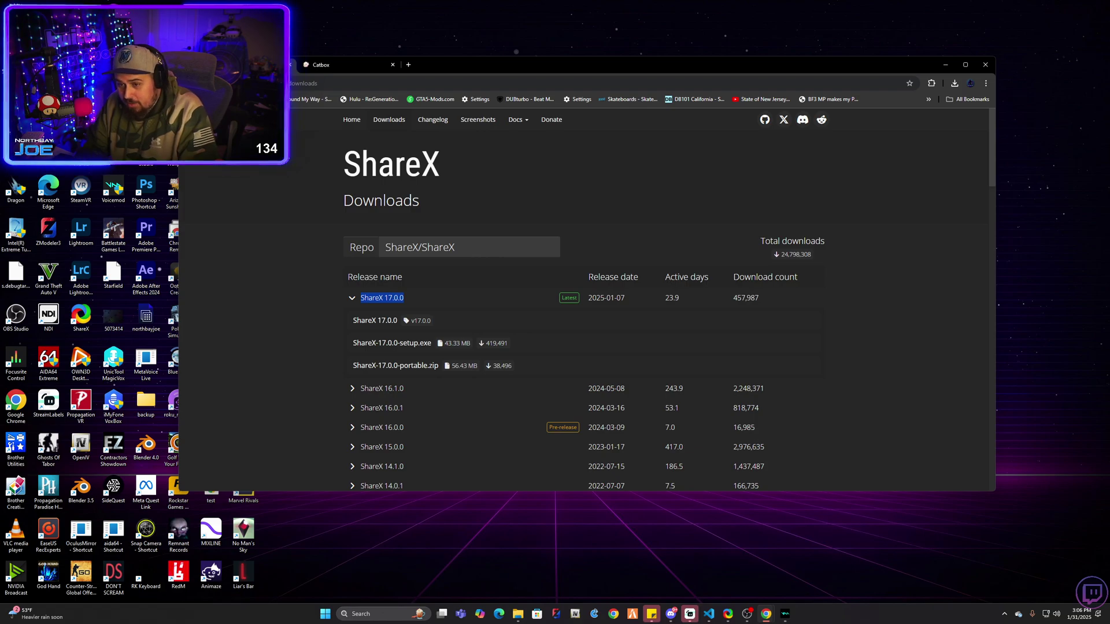
# - Collapse and re-expand the ShareX 17.0.0 release entry to reach its download files
pyautogui.click(351, 298)
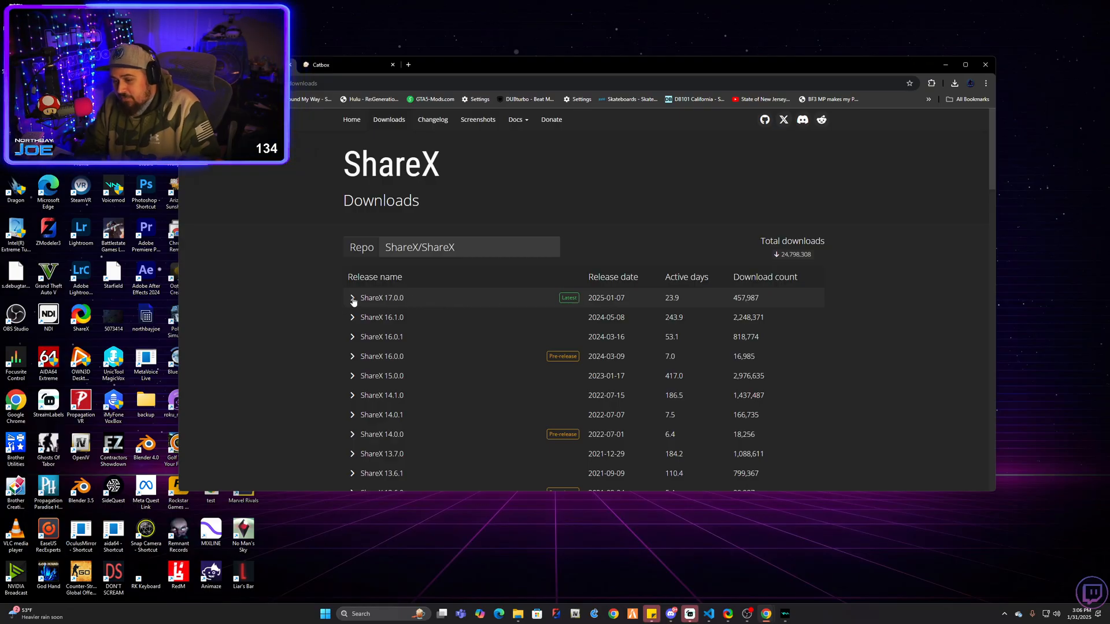
pyautogui.click(353, 297)
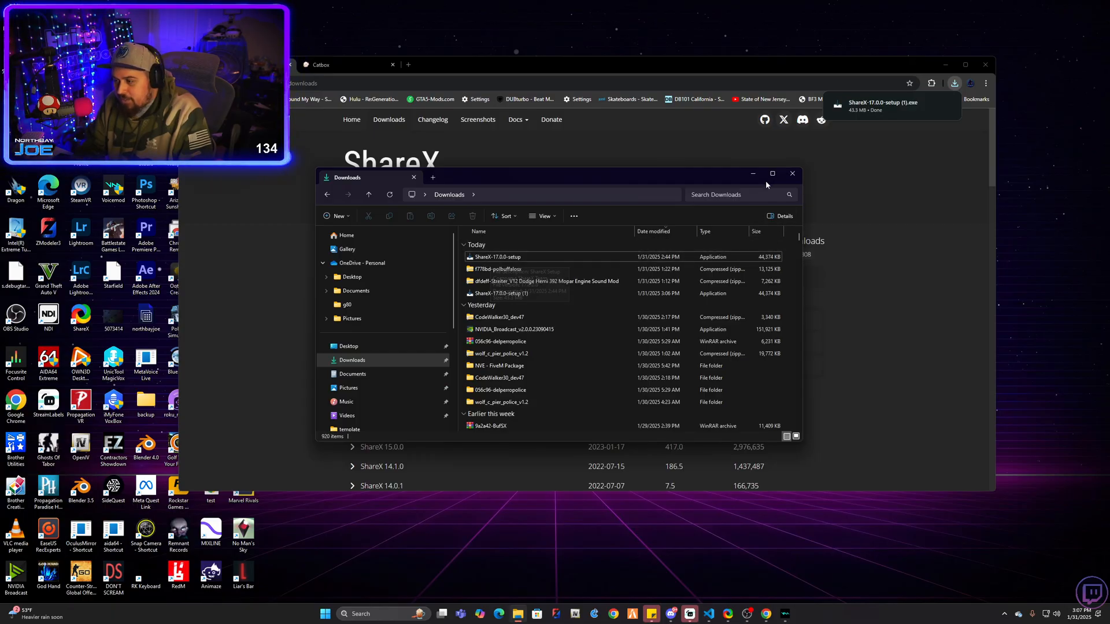
pyautogui.click(792, 173)
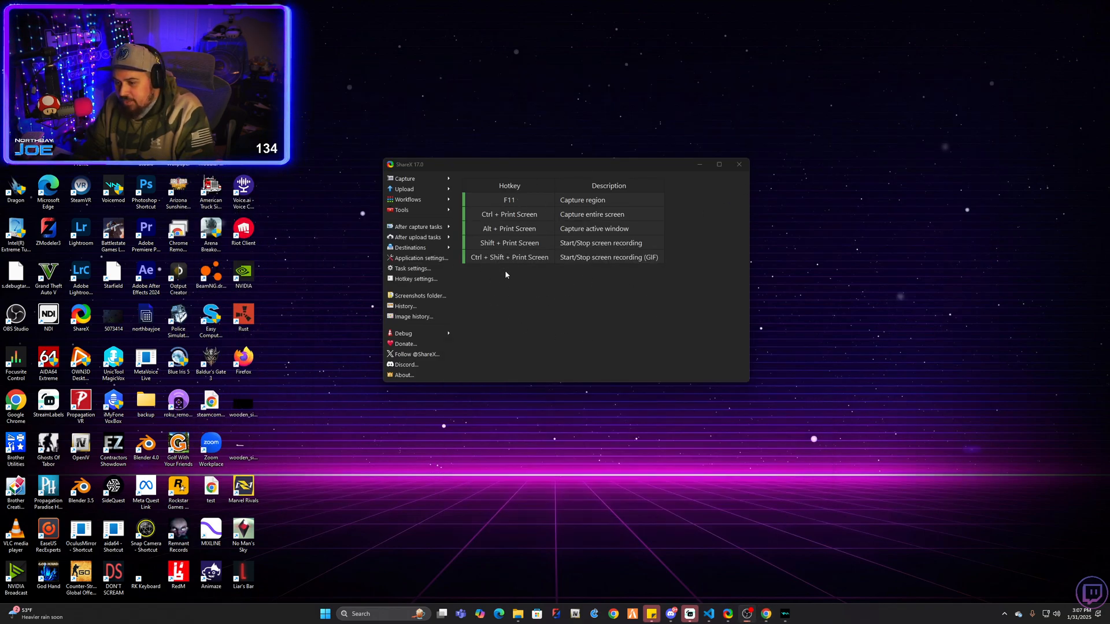
pyautogui.moveTo(527, 203)
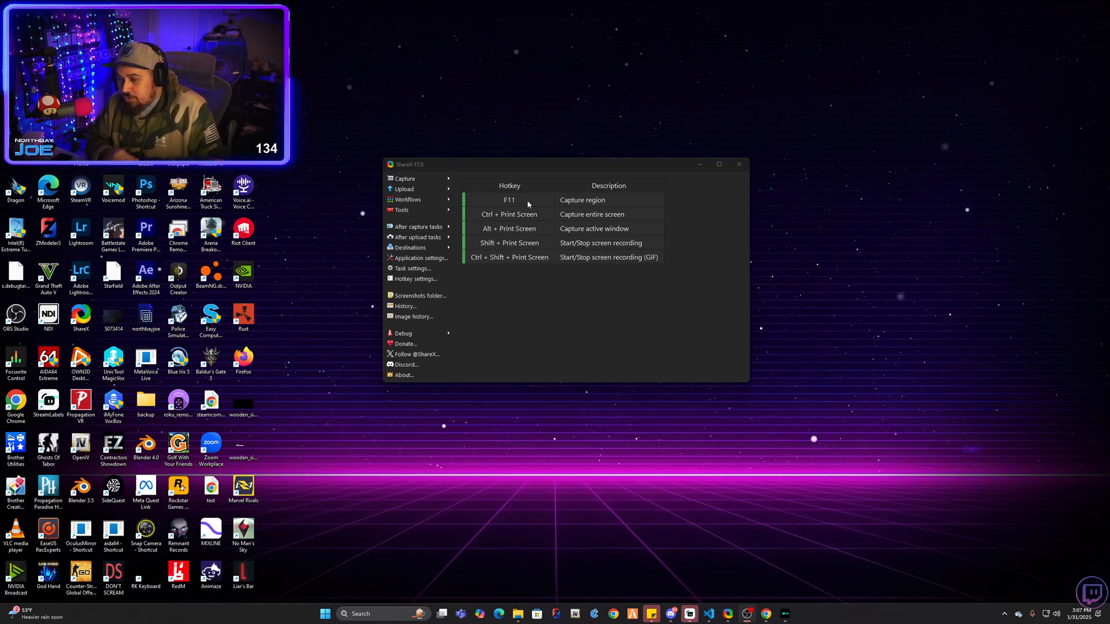
pyautogui.moveTo(539, 218)
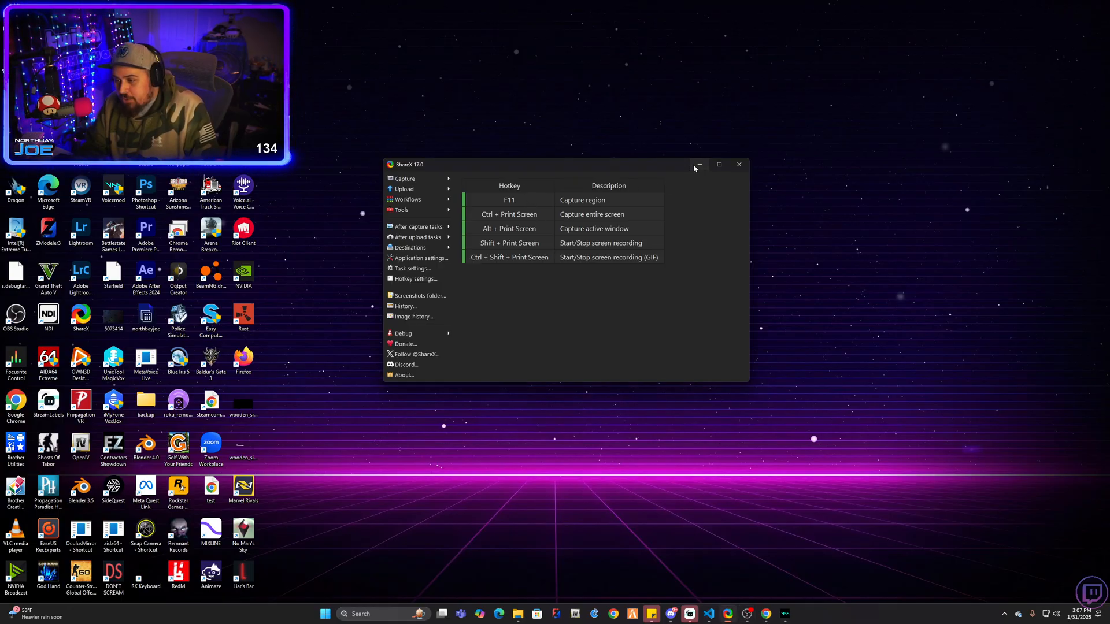
# - Minimize the ShareX main window to the taskbar
pyautogui.click(699, 164)
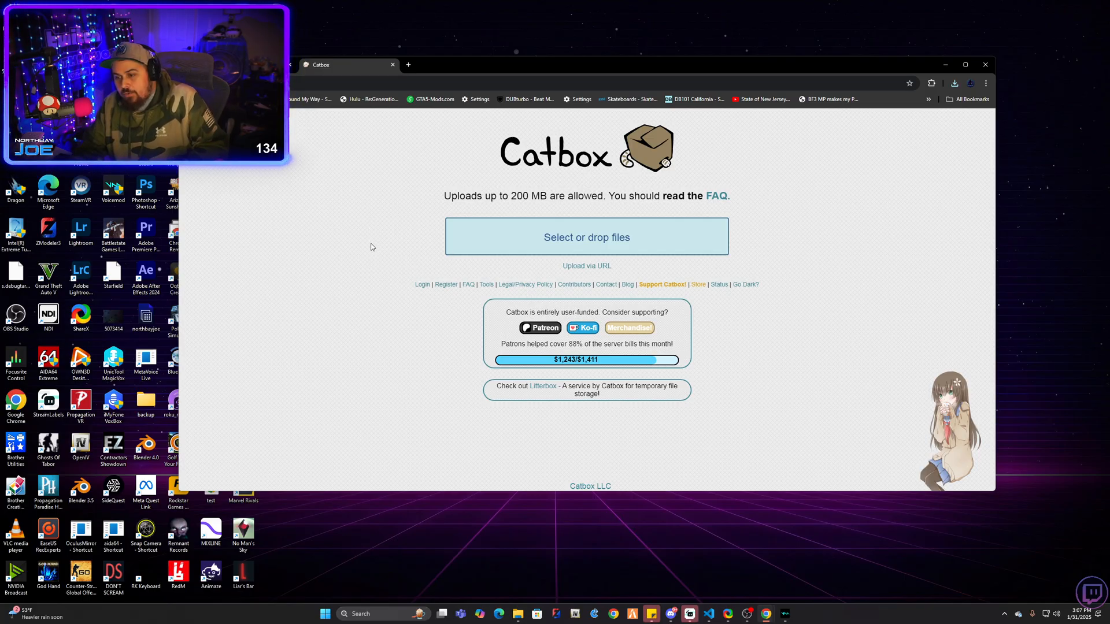
pyautogui.moveTo(429, 288)
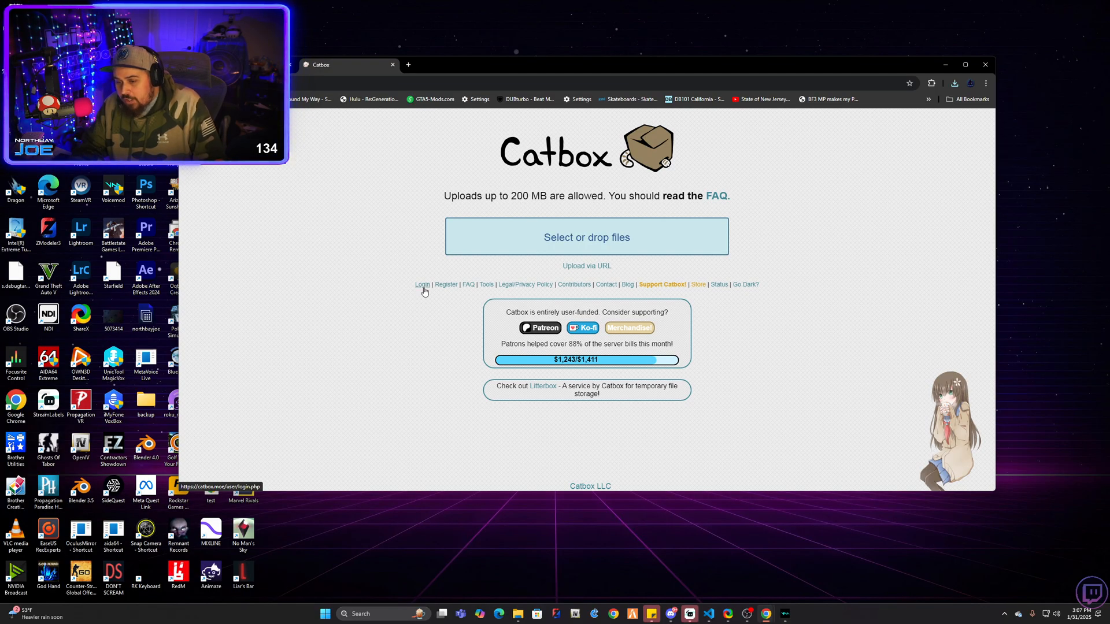
# - Sign in to the Catbox account through the homepage login page
pyautogui.click(422, 284)
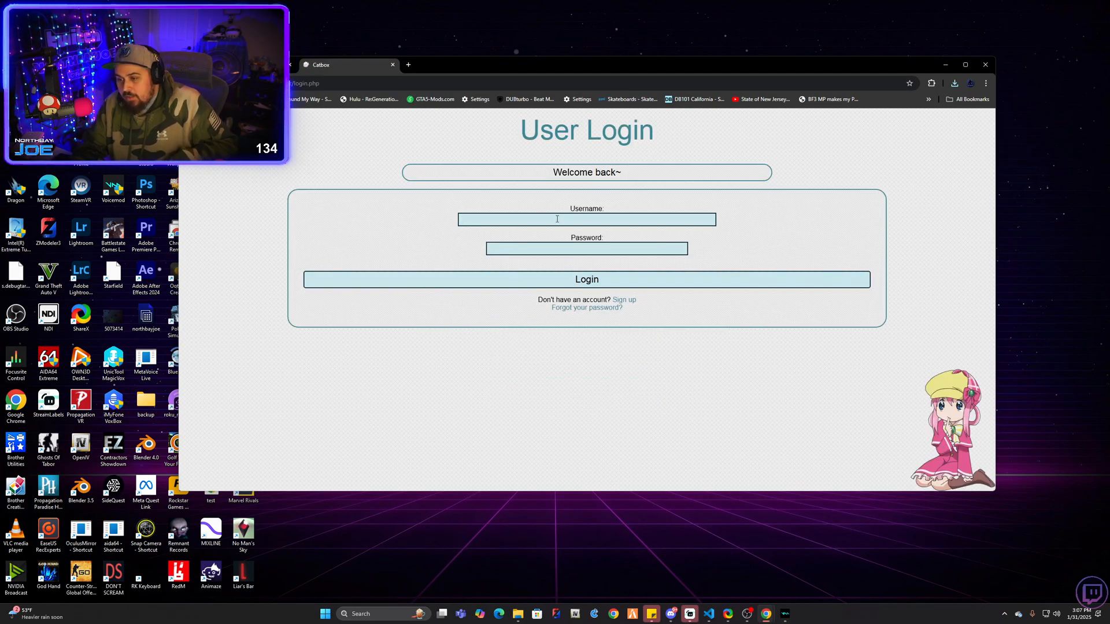
pyautogui.moveTo(623, 300)
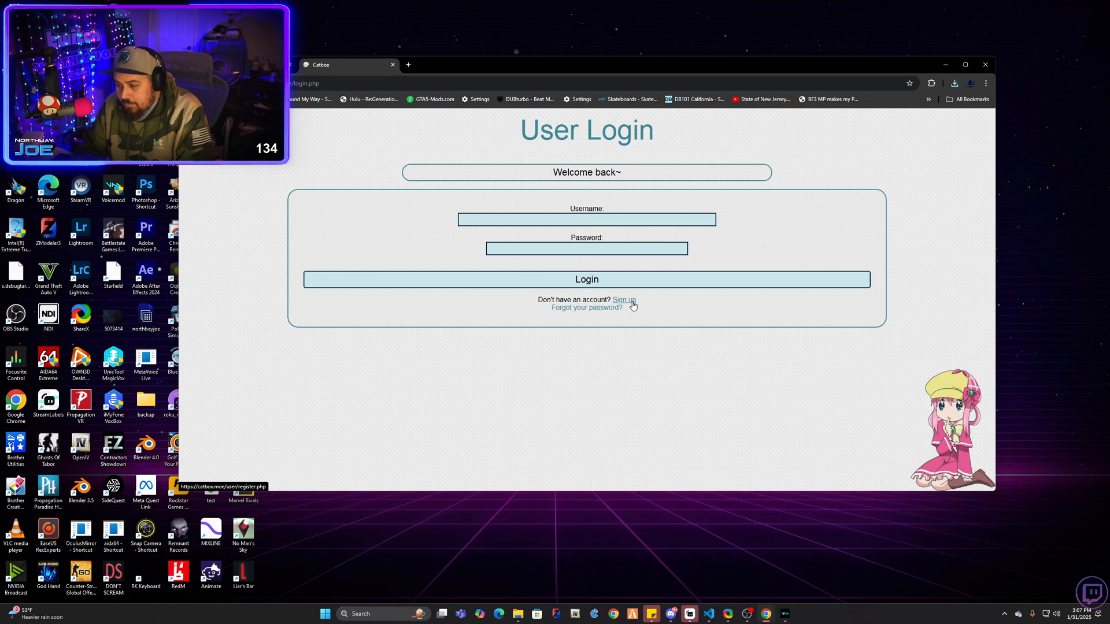
pyautogui.moveTo(708, 316)
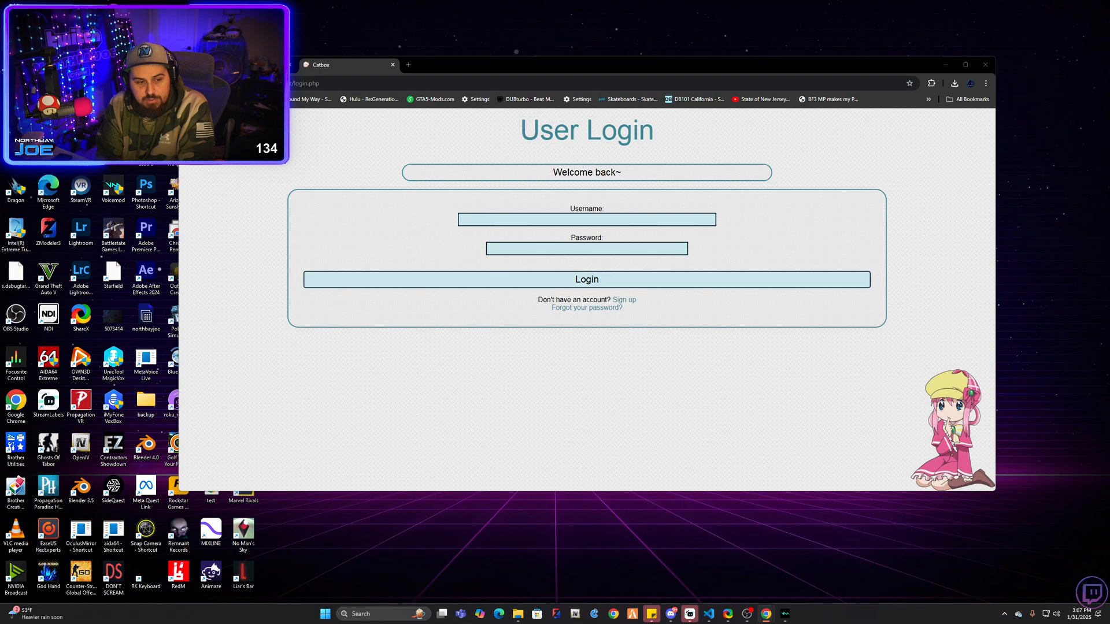
pyautogui.click(586, 280)
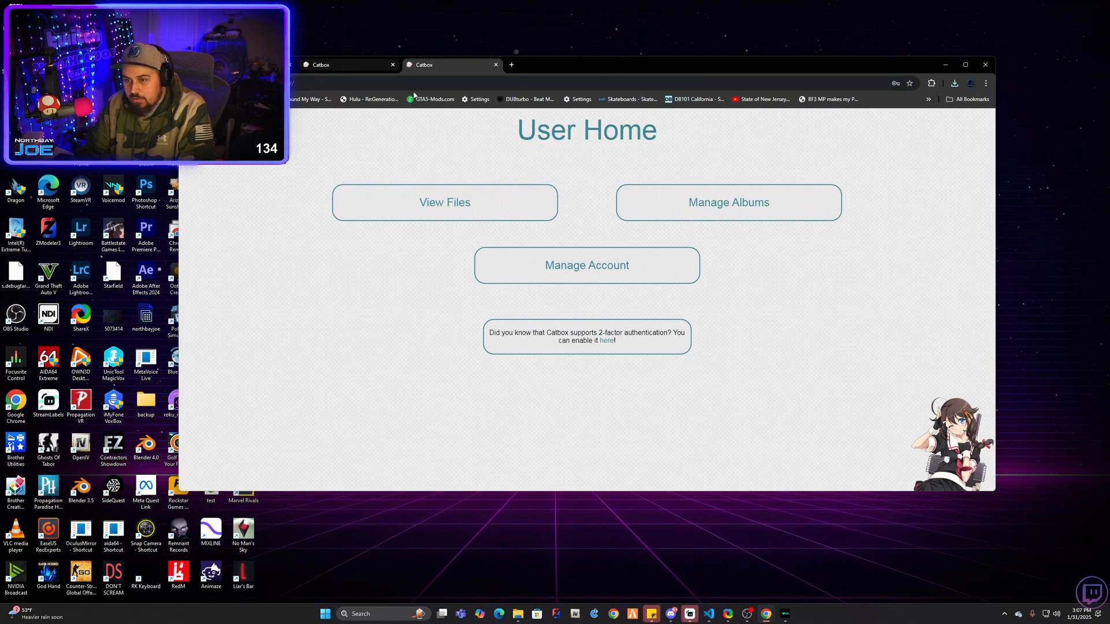
# - Close the duplicate Catbox tab and select the userhash on Manage Account
pyautogui.click(495, 65)
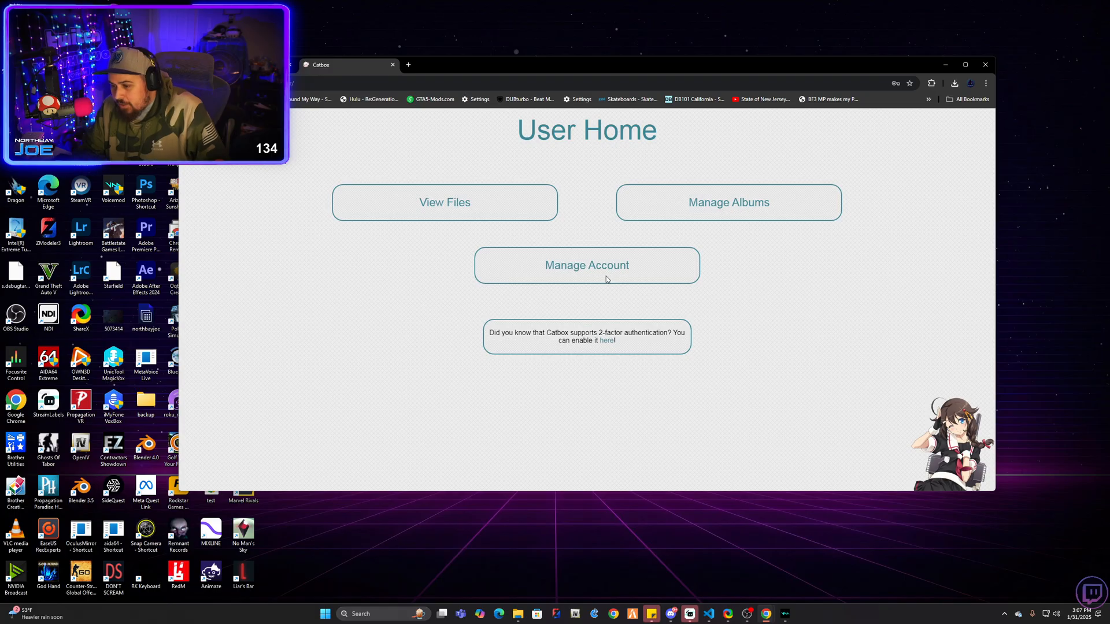
pyautogui.click(587, 265)
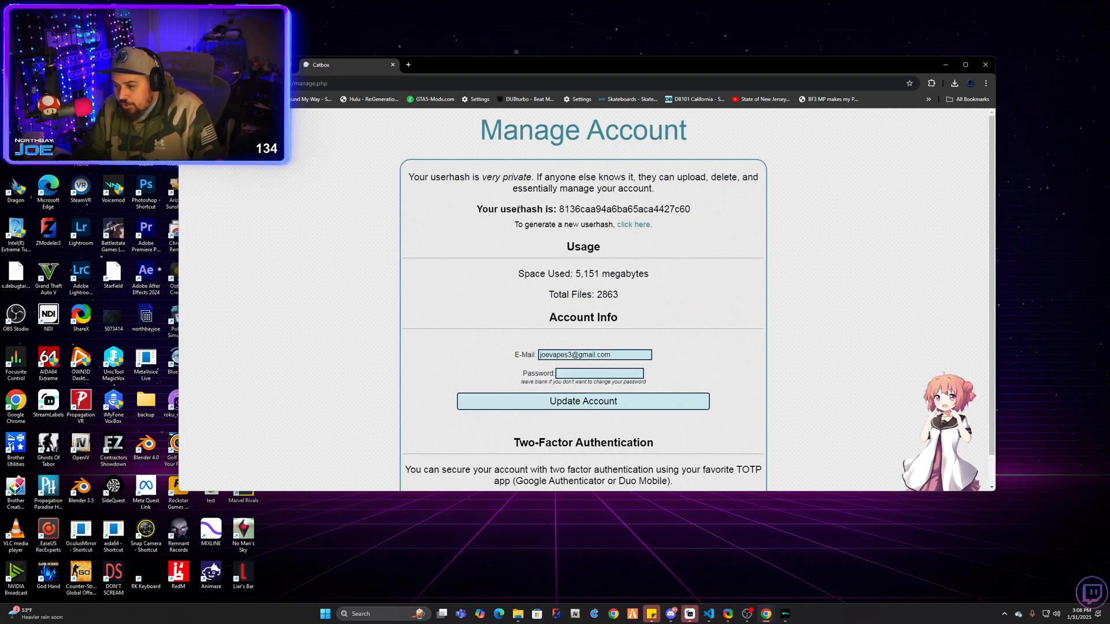
pyautogui.moveTo(559, 208); pyautogui.dragTo(635, 209)
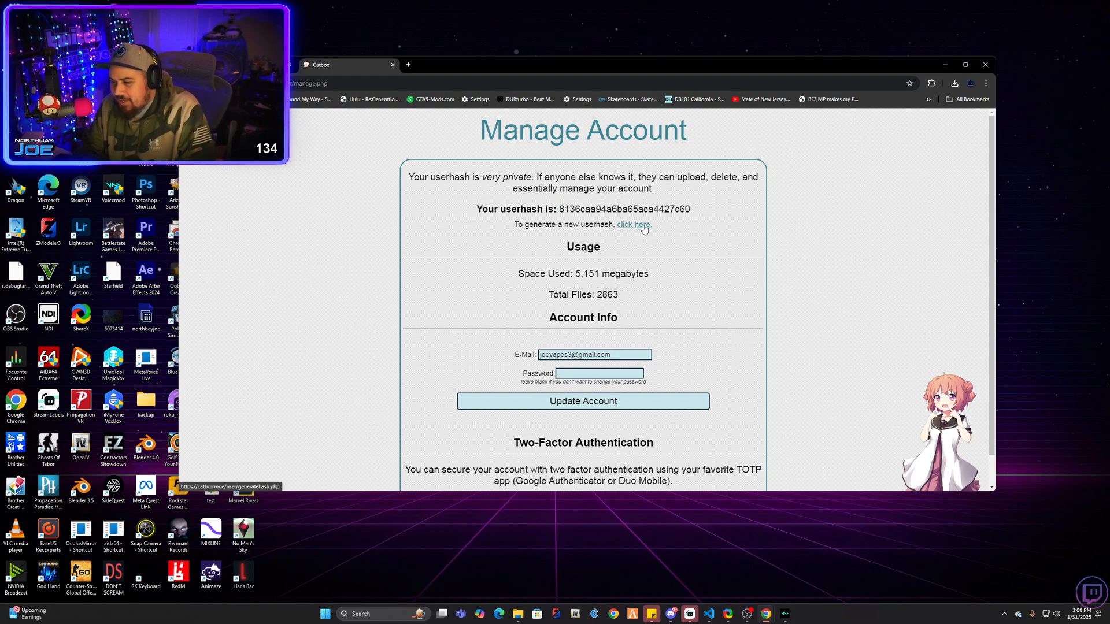
pyautogui.moveTo(608, 208); pyautogui.dragTo(691, 209)
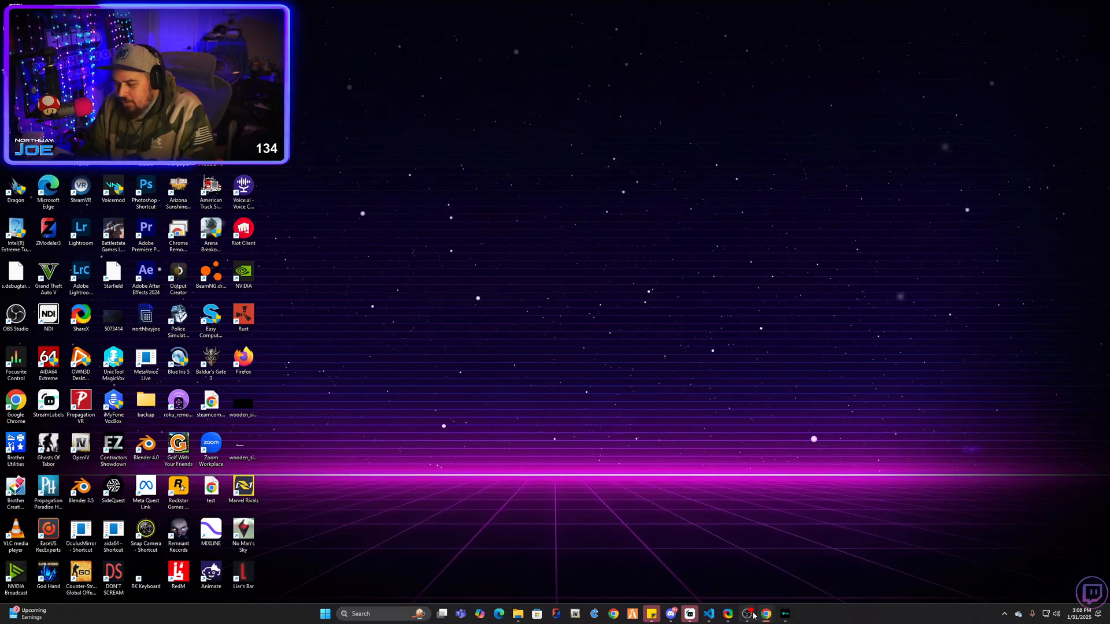
# - Restore ShareX from the taskbar and open Destinations > Custom uploader settings
pyautogui.click(747, 613)
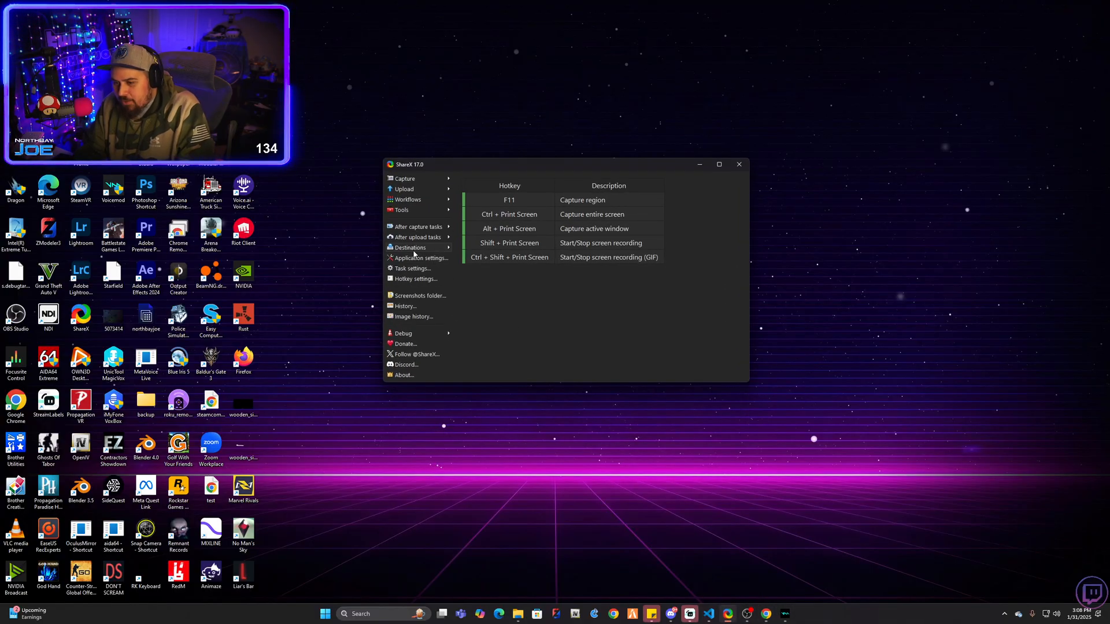
pyautogui.click(410, 247)
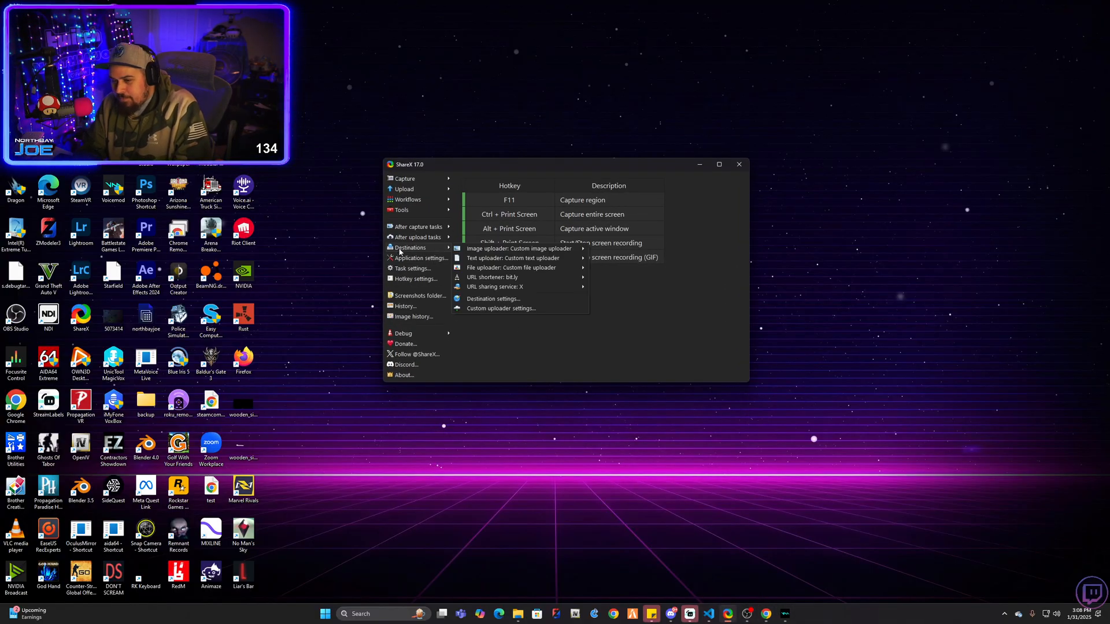
pyautogui.moveTo(505, 312)
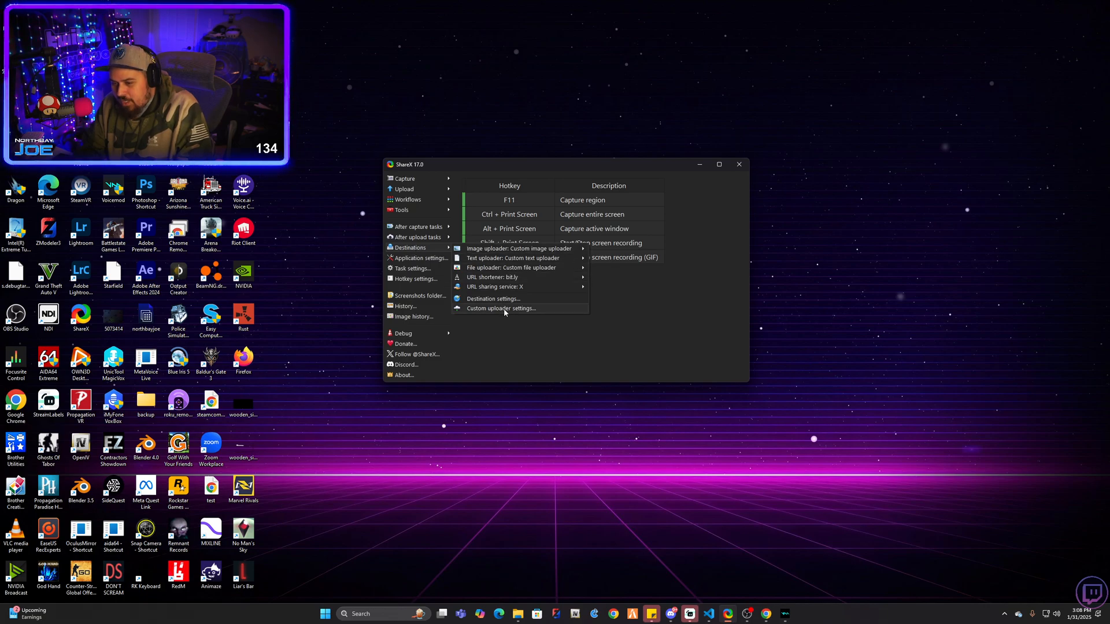
pyautogui.click(501, 308)
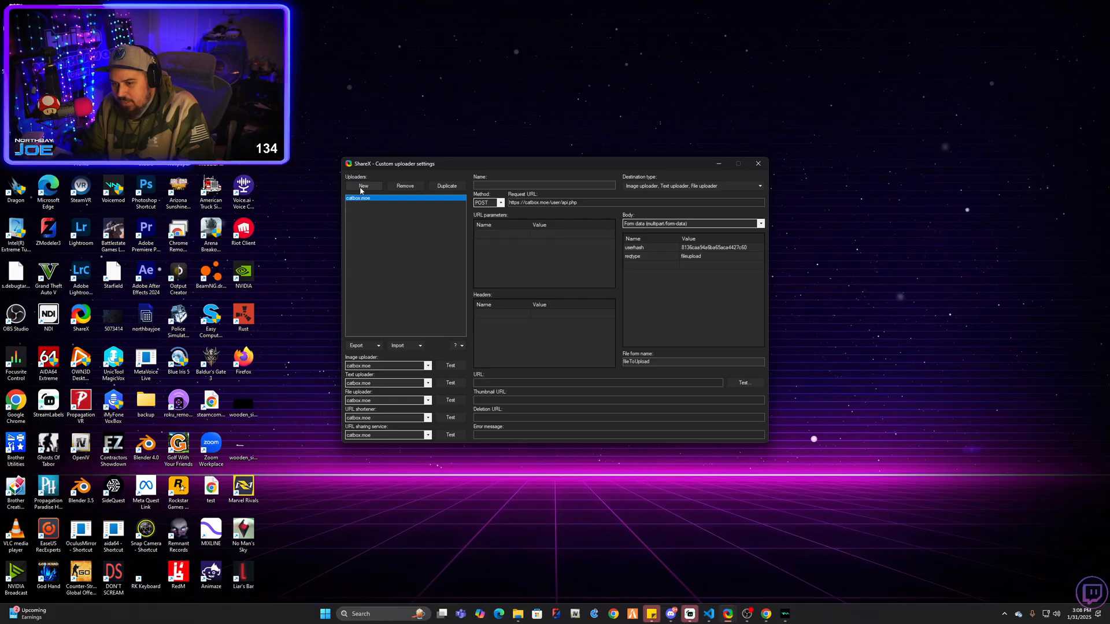
pyautogui.click(363, 185)
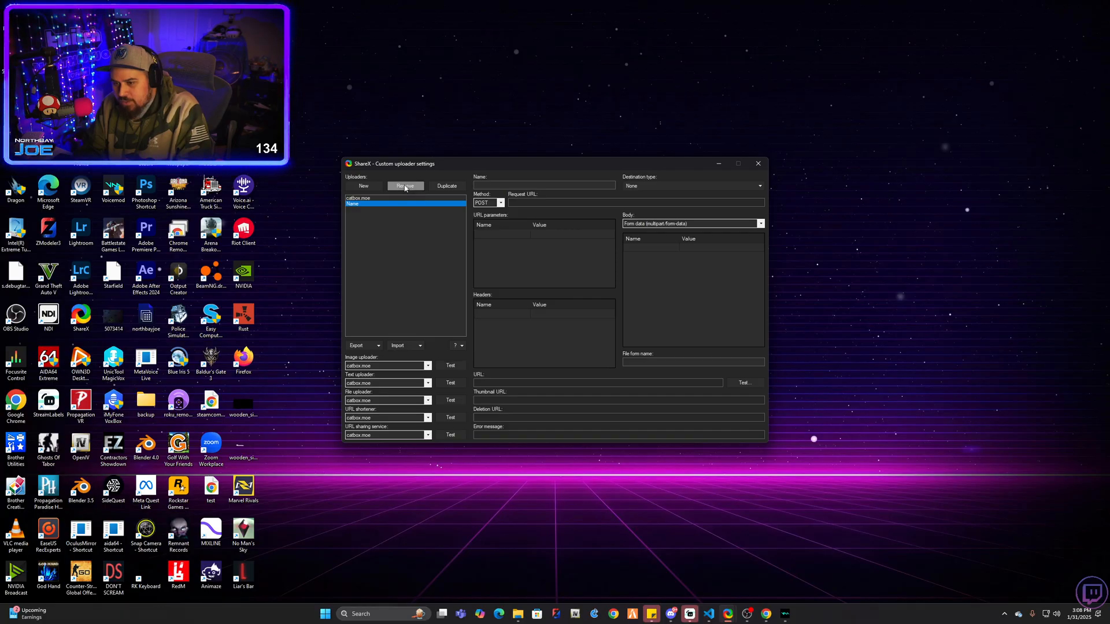
pyautogui.click(375, 201)
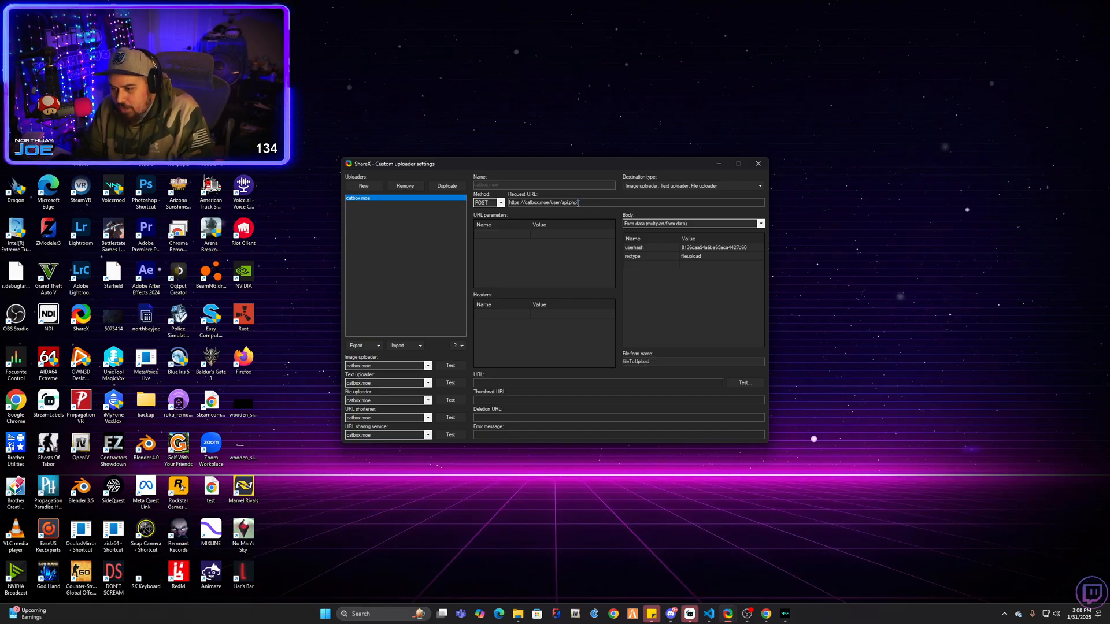
pyautogui.tripleClick(544, 202)
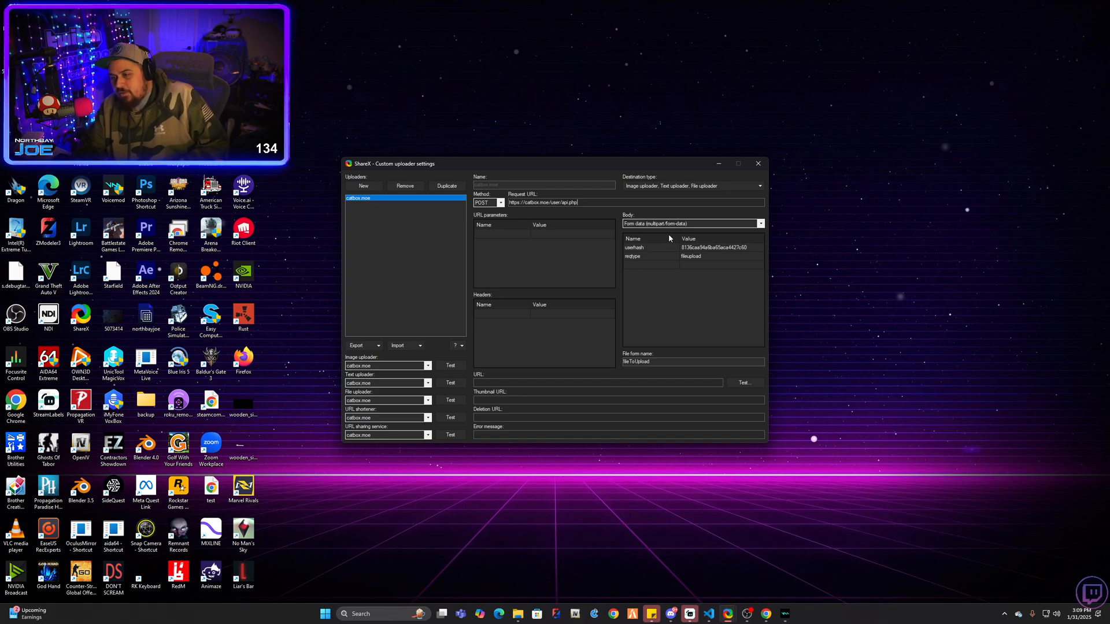
pyautogui.click(760, 186)
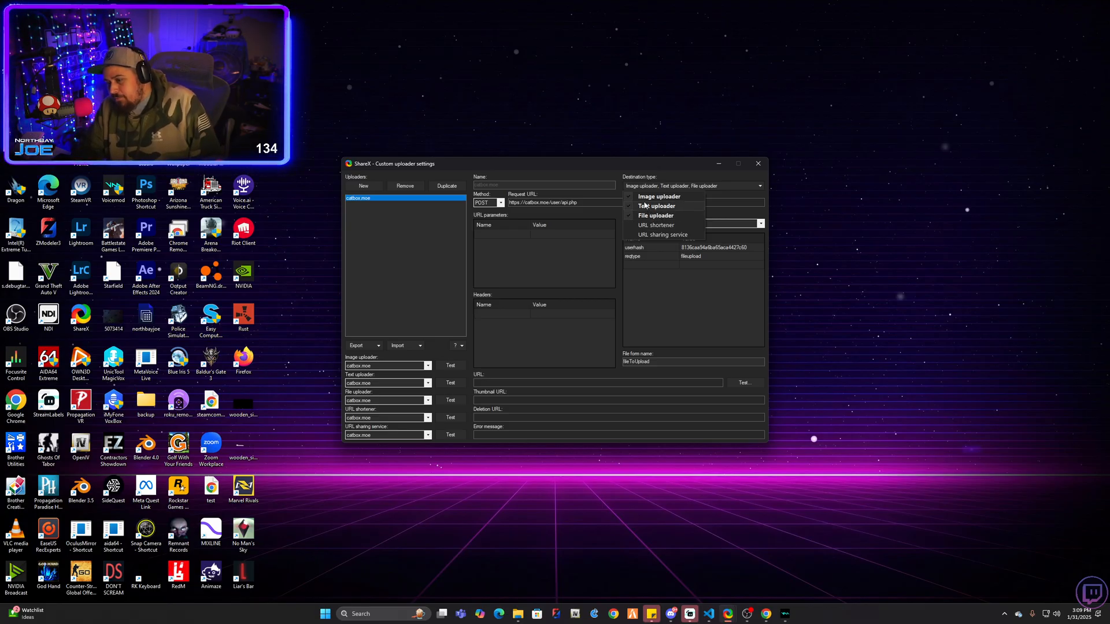
pyautogui.click(656, 206)
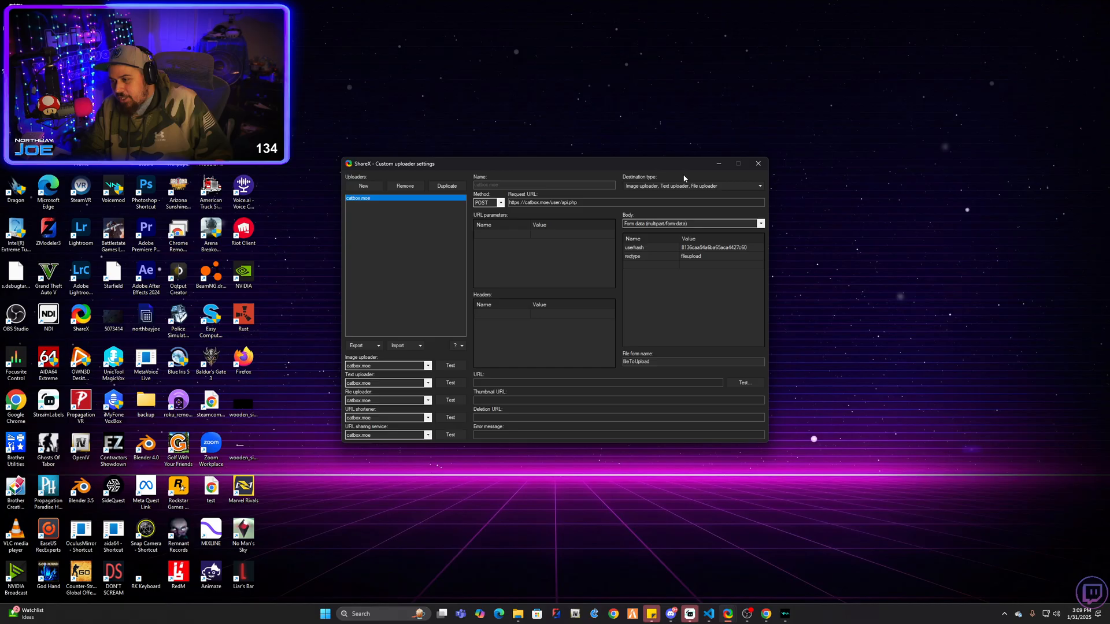
pyautogui.moveTo(684, 185)
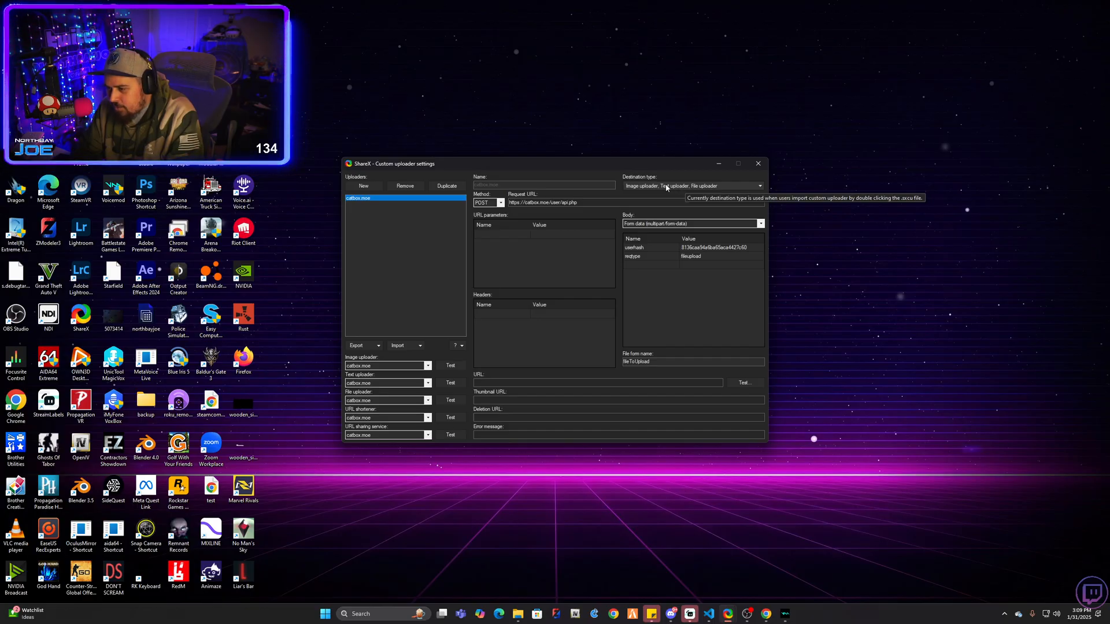
pyautogui.click(760, 185)
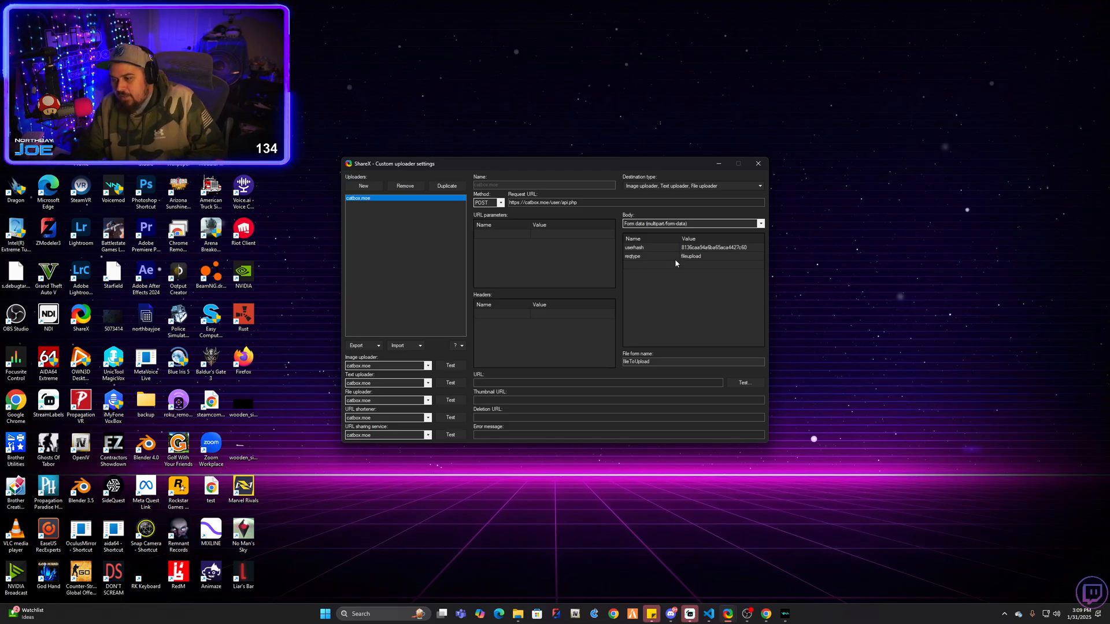
pyautogui.moveTo(692, 261)
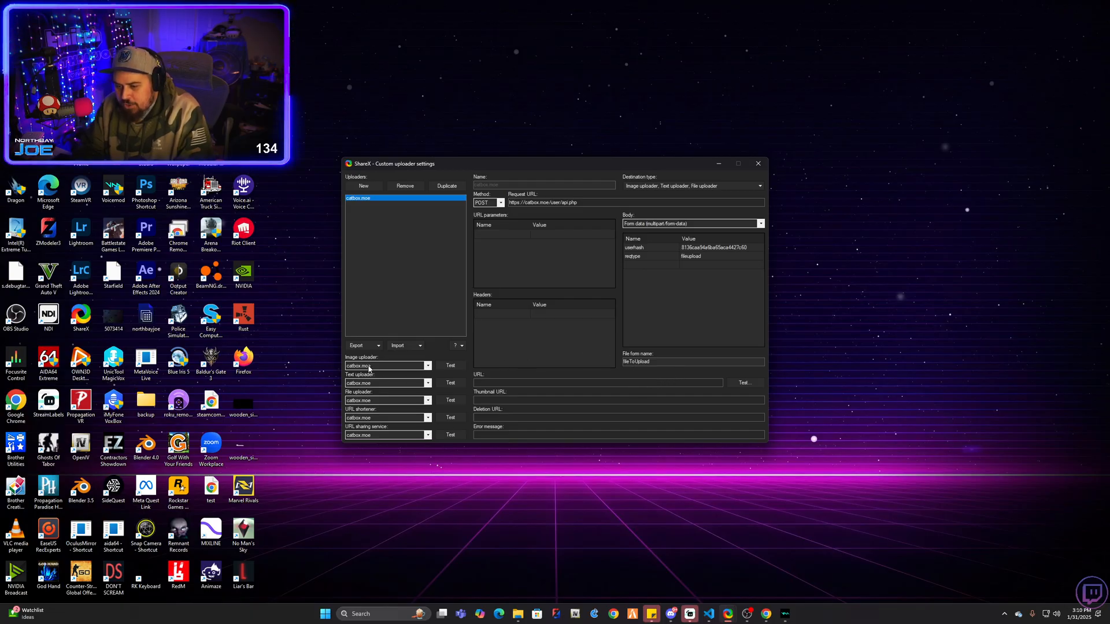
pyautogui.moveTo(400, 387)
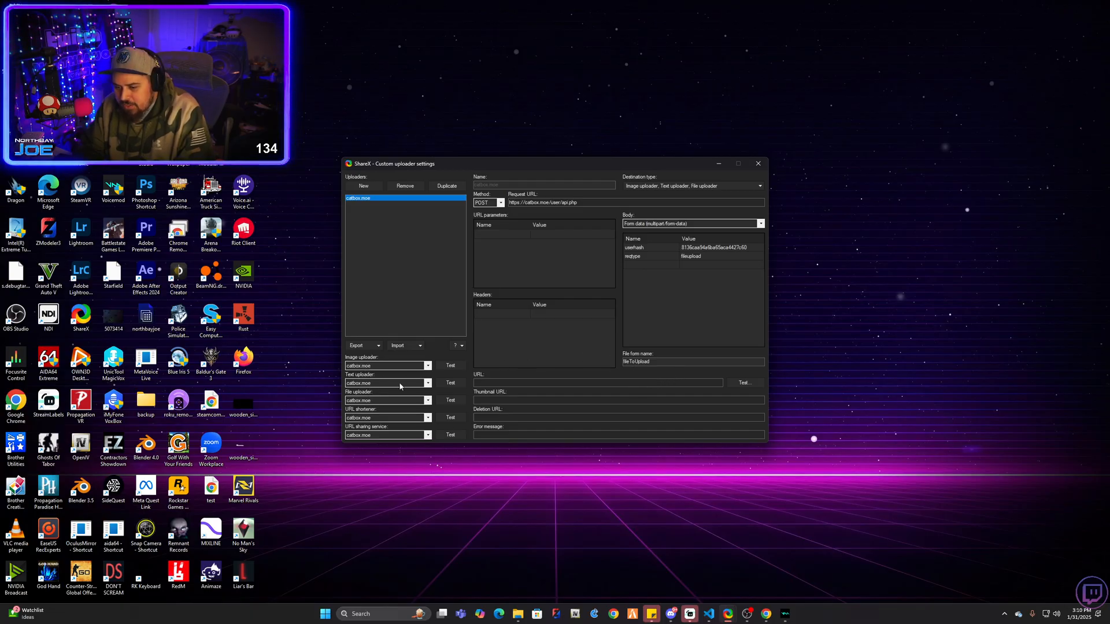
# - Test the catbox.moe image uploader and check the returned files.catbox.moe link
pyautogui.click(450, 383)
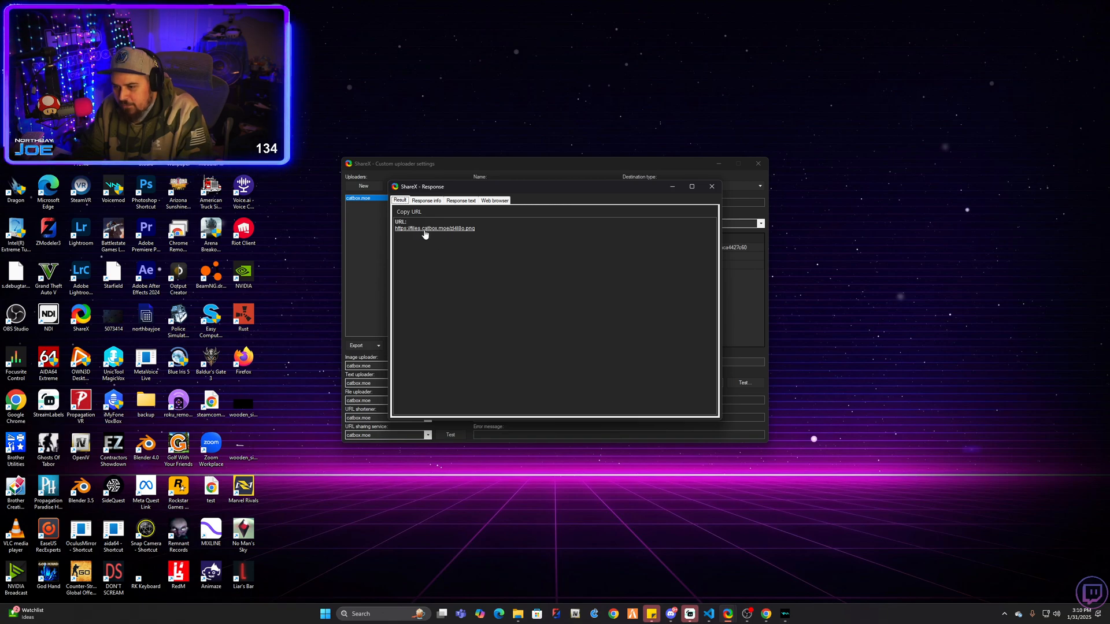
pyautogui.click(712, 186)
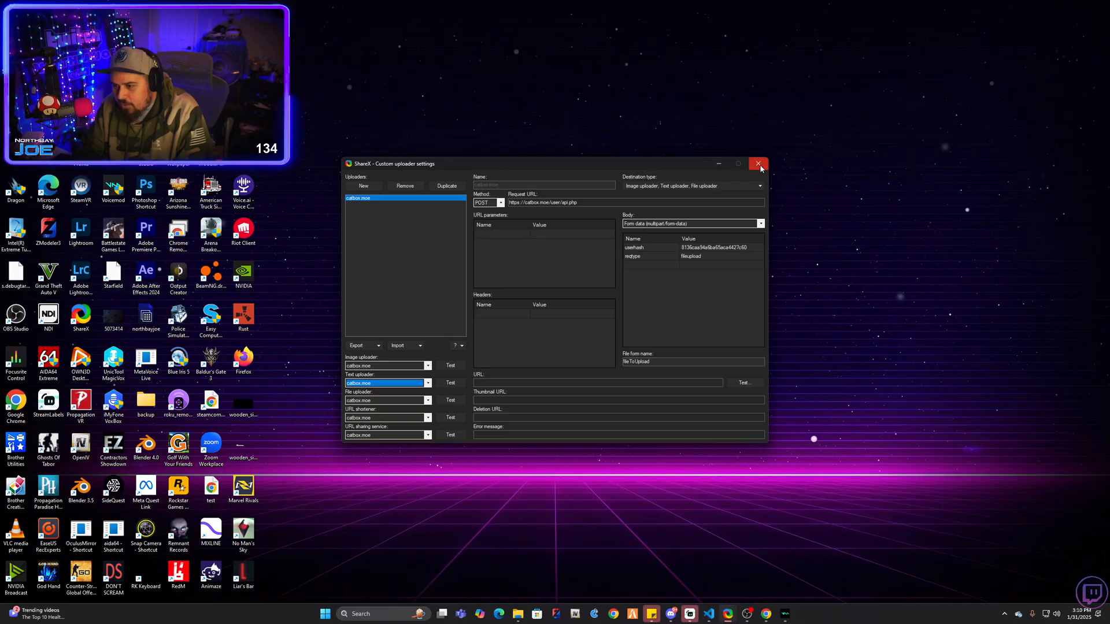
# - Close Custom uploader settings and pick Custom image uploader under Destinations > Image uploader
pyautogui.click(758, 163)
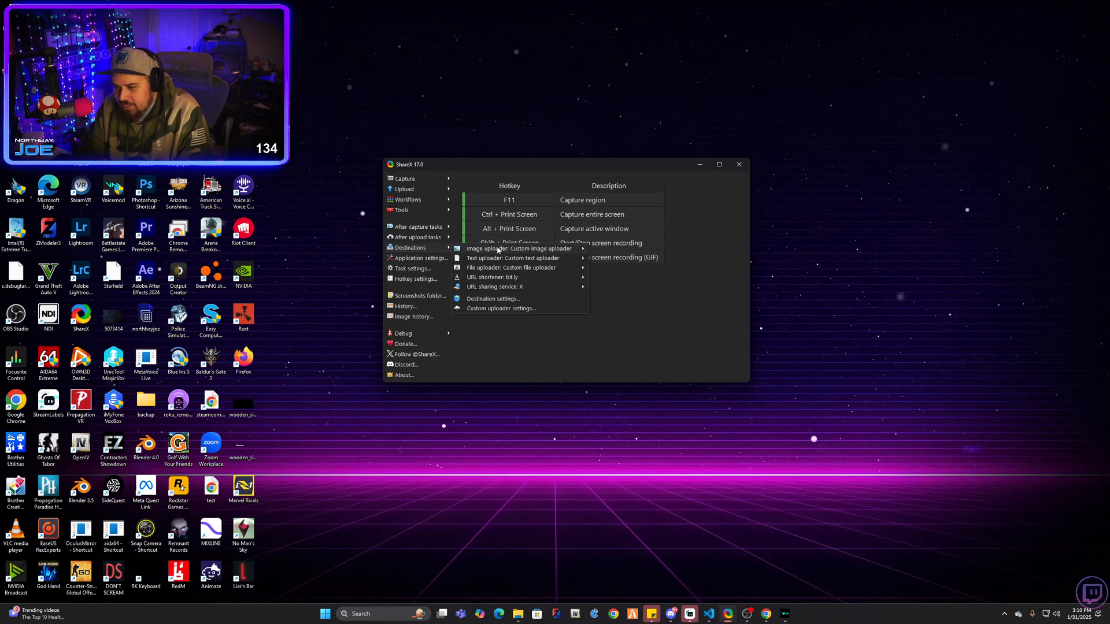
pyautogui.click(519, 248)
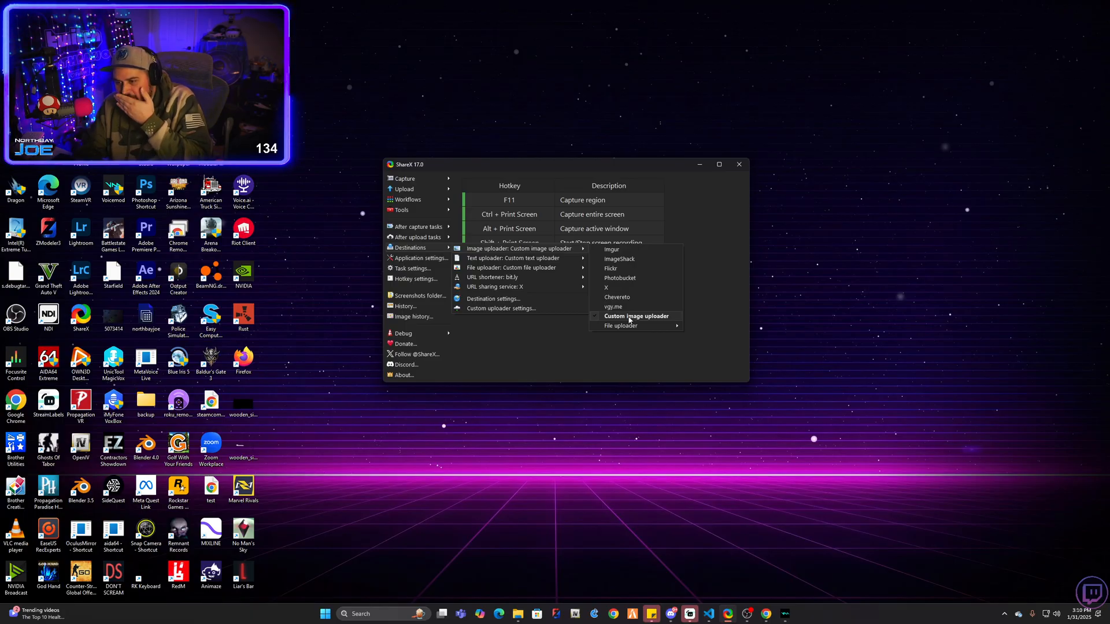
pyautogui.moveTo(563, 356)
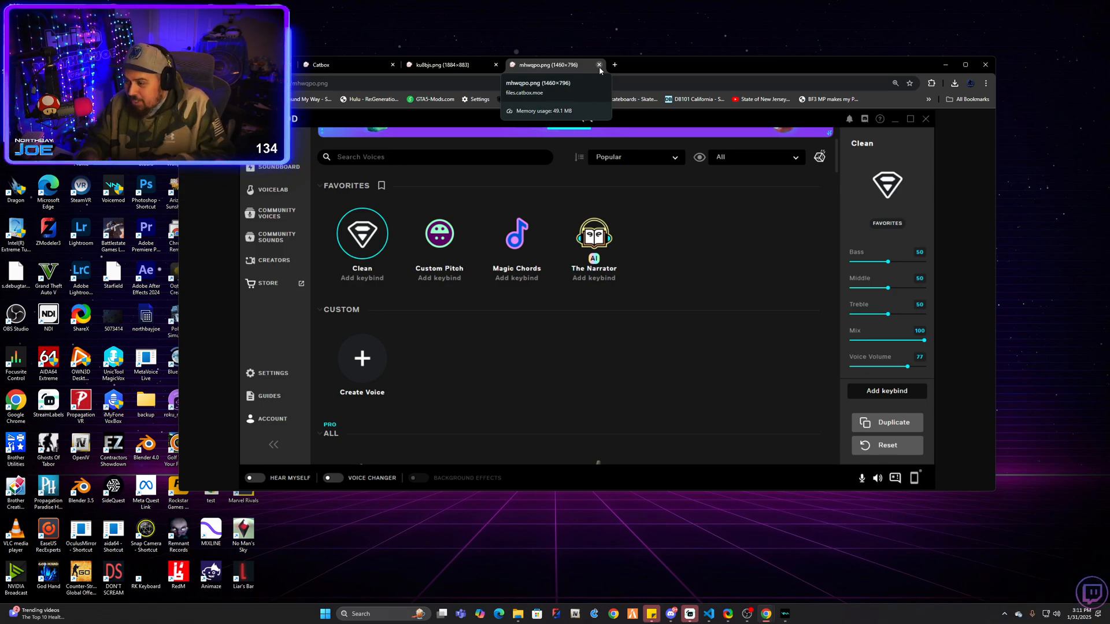
# - Close the browser tab showing the uploaded Catbox image
pyautogui.click(321, 65)
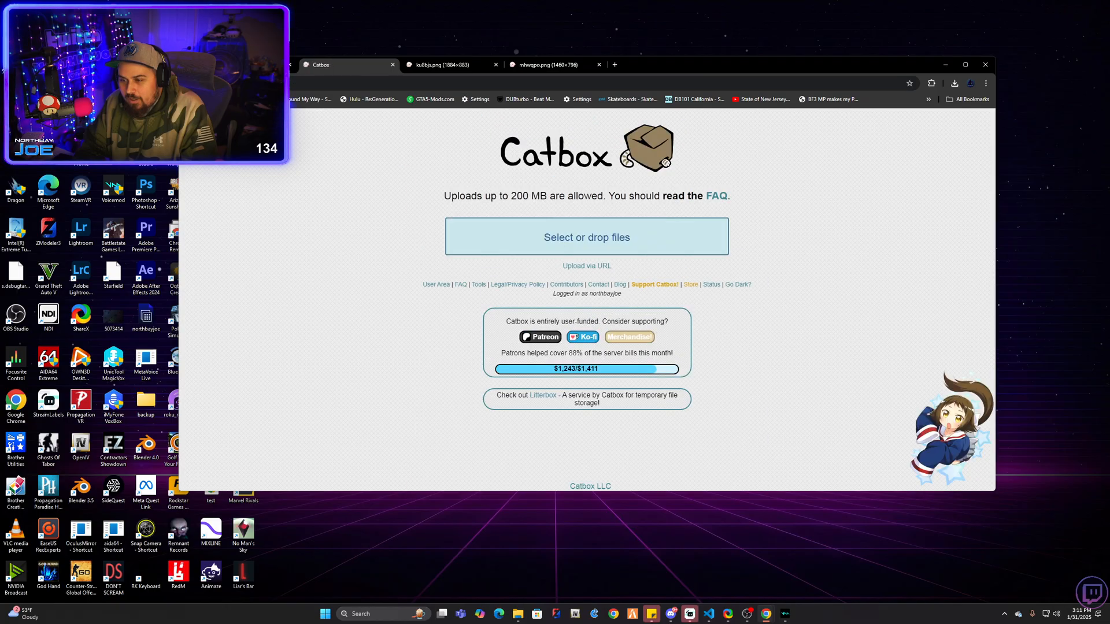
# - Go to User Area from the Catbox homepage
pyautogui.click(437, 284)
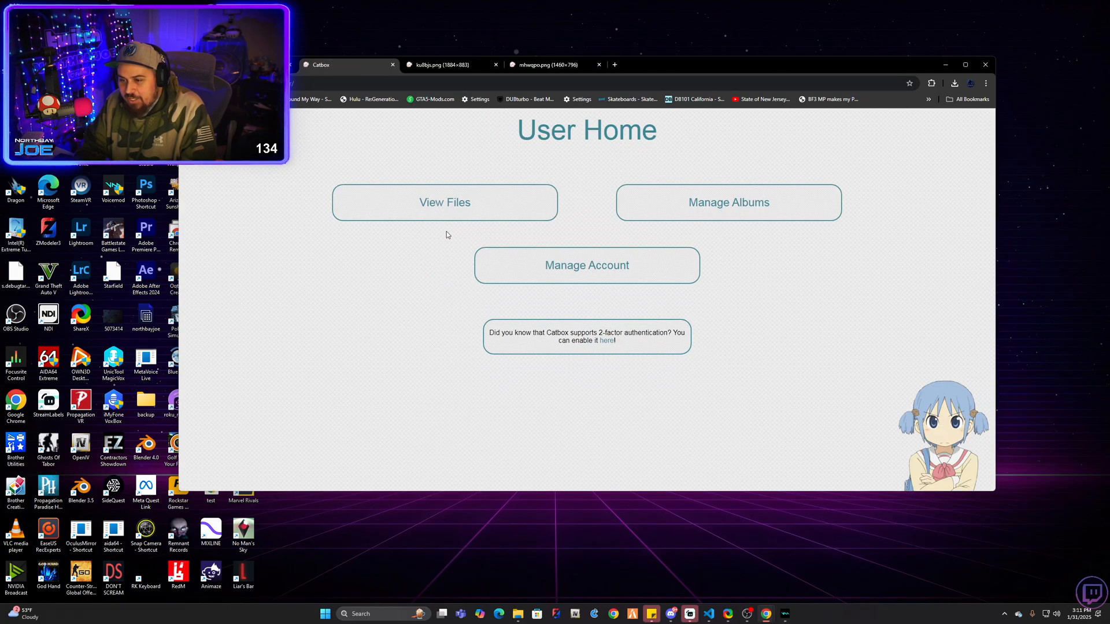
pyautogui.moveTo(739, 234)
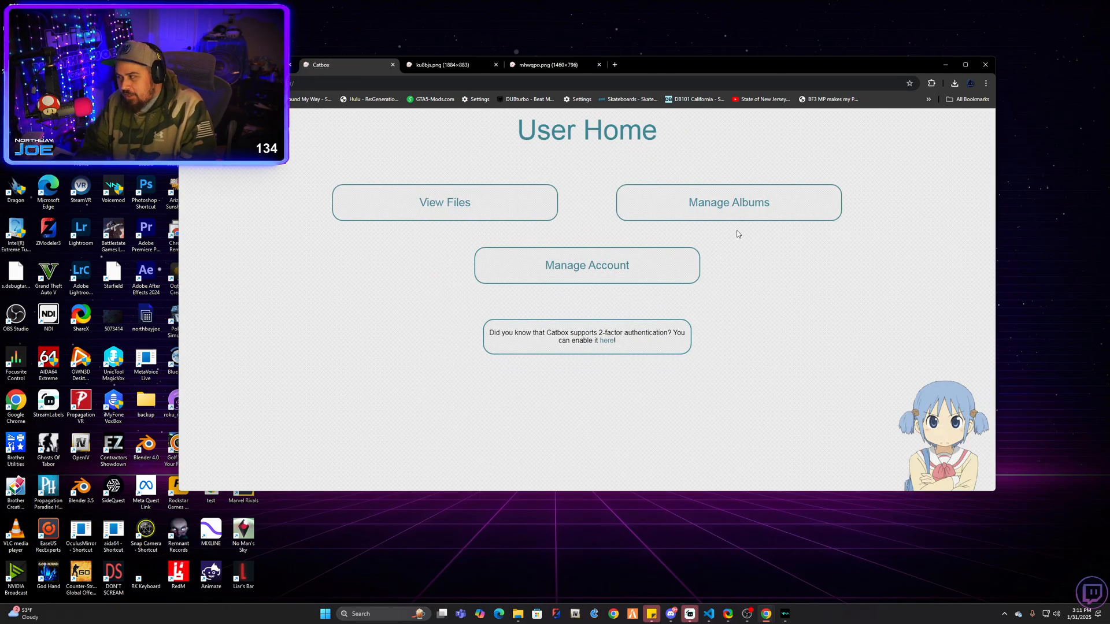
pyautogui.moveTo(471, 220)
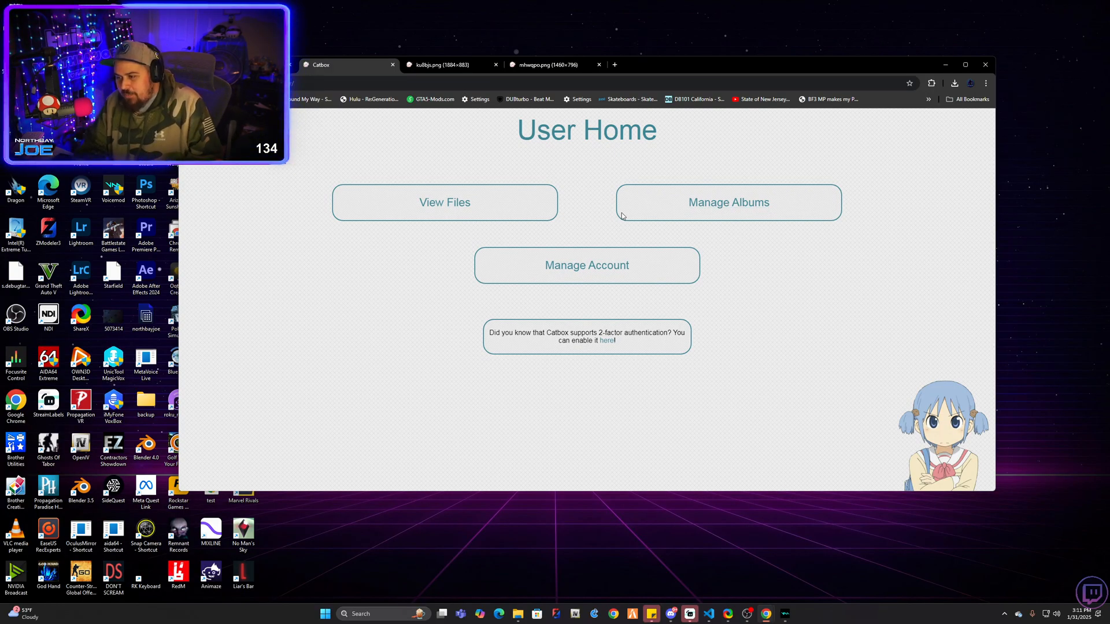
pyautogui.moveTo(468, 398)
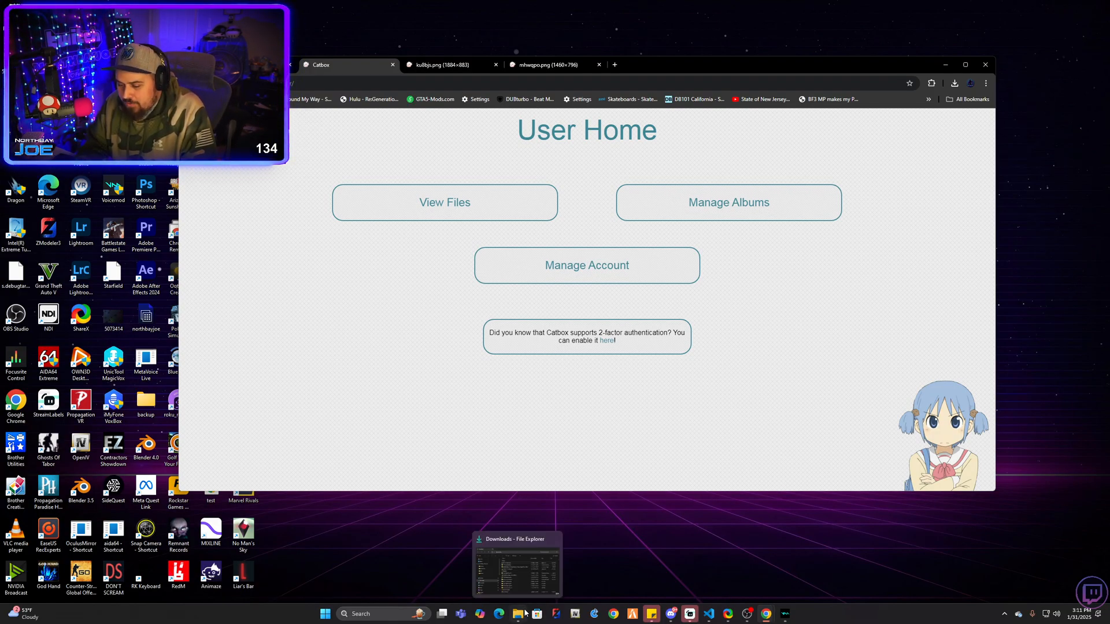
pyautogui.click(518, 613)
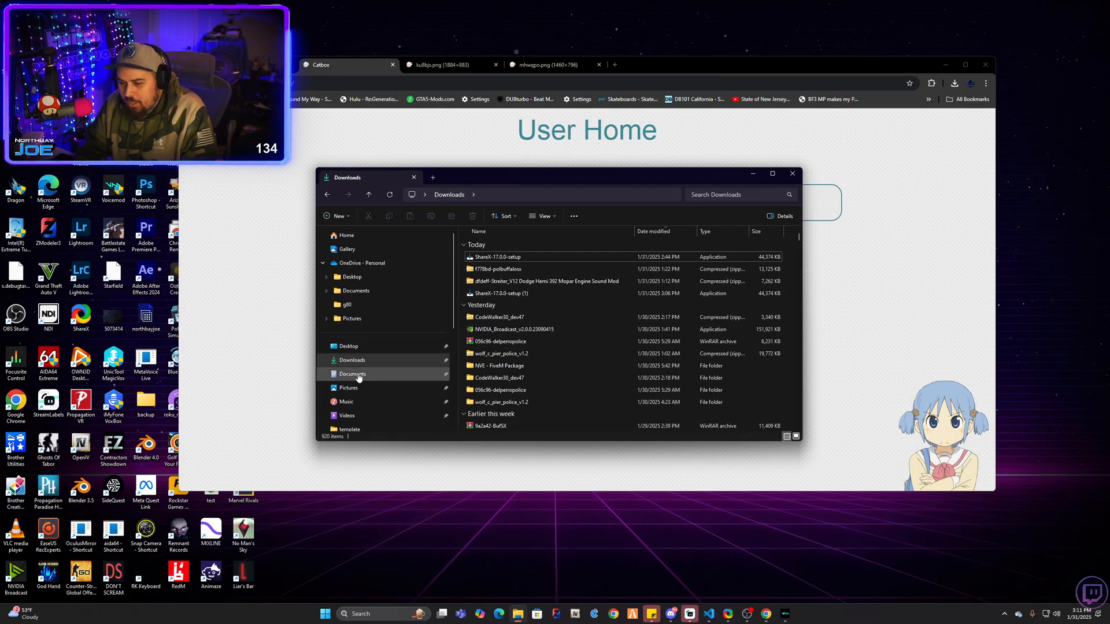
pyautogui.click(353, 374)
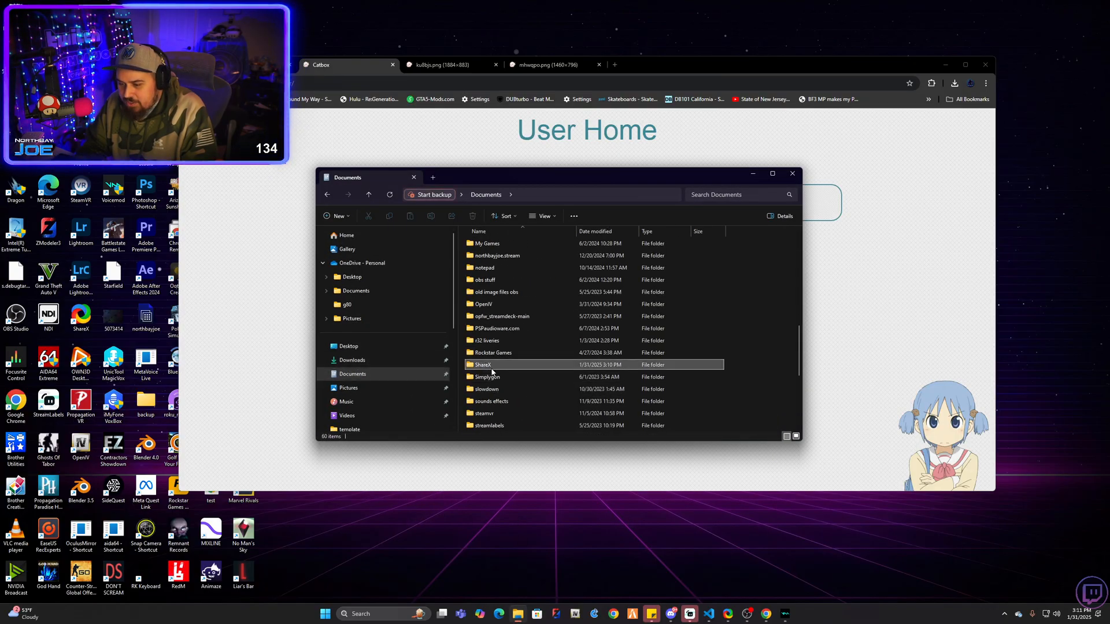
pyautogui.doubleClick(482, 365)
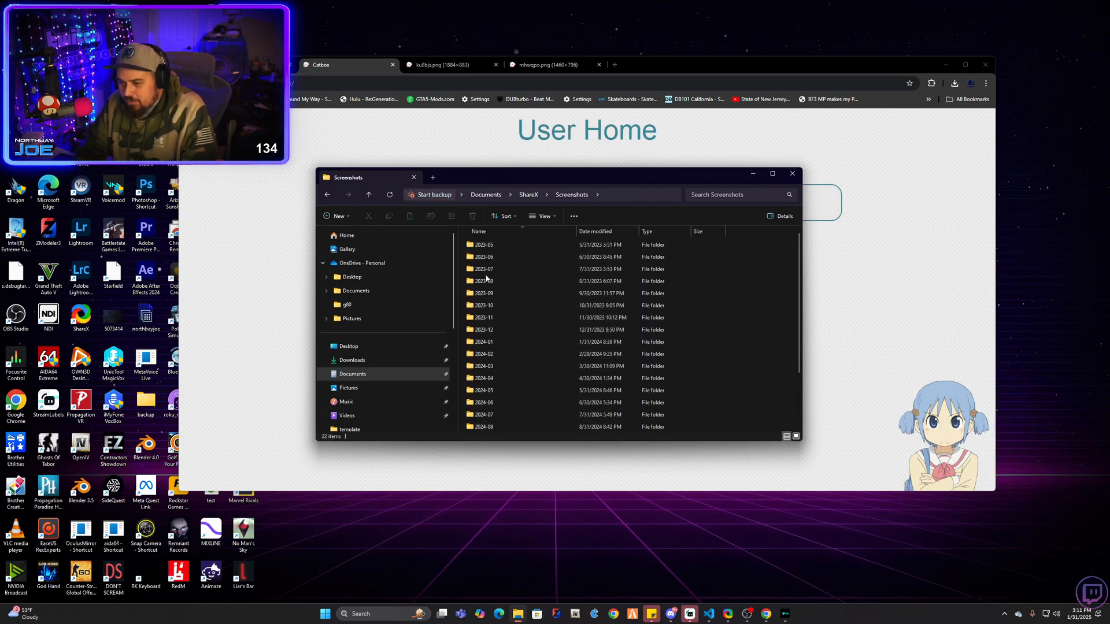
pyautogui.doubleClick(484, 269)
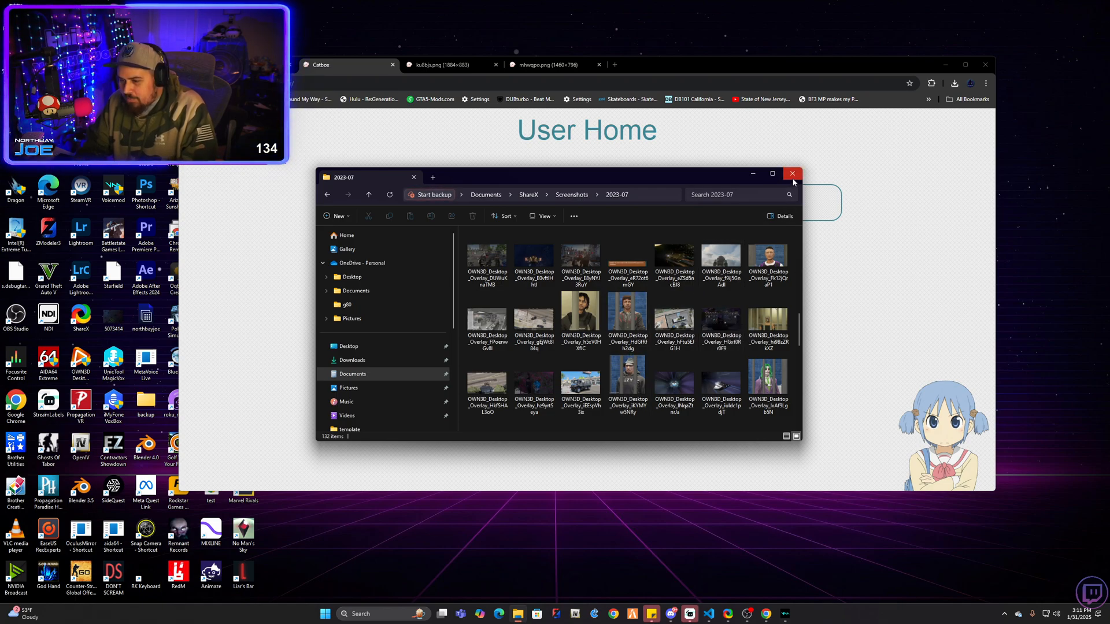
pyautogui.click(792, 174)
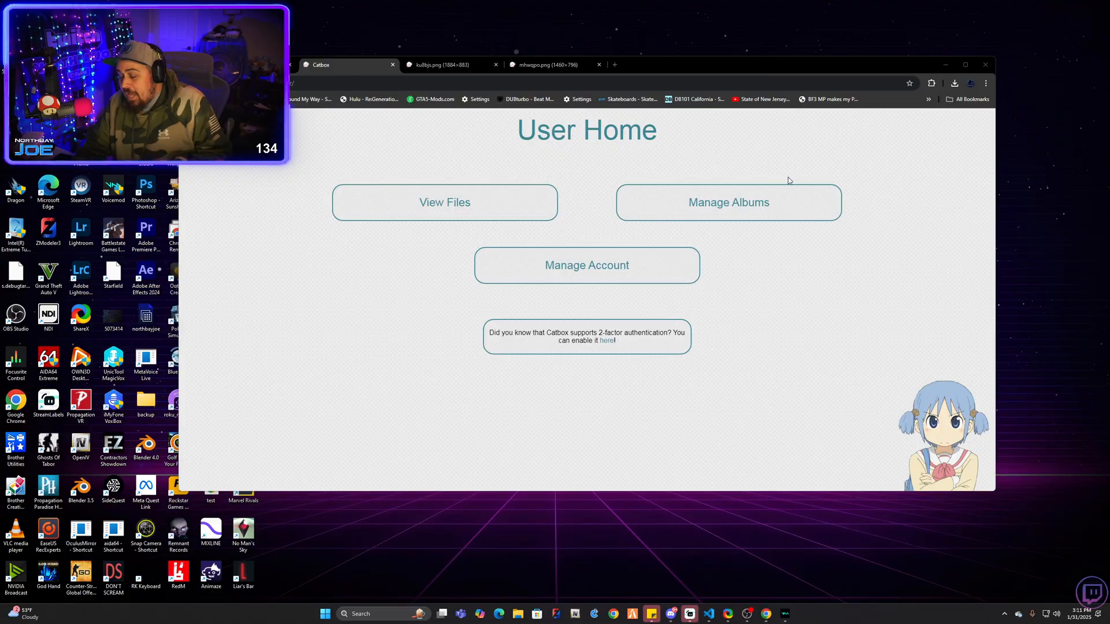